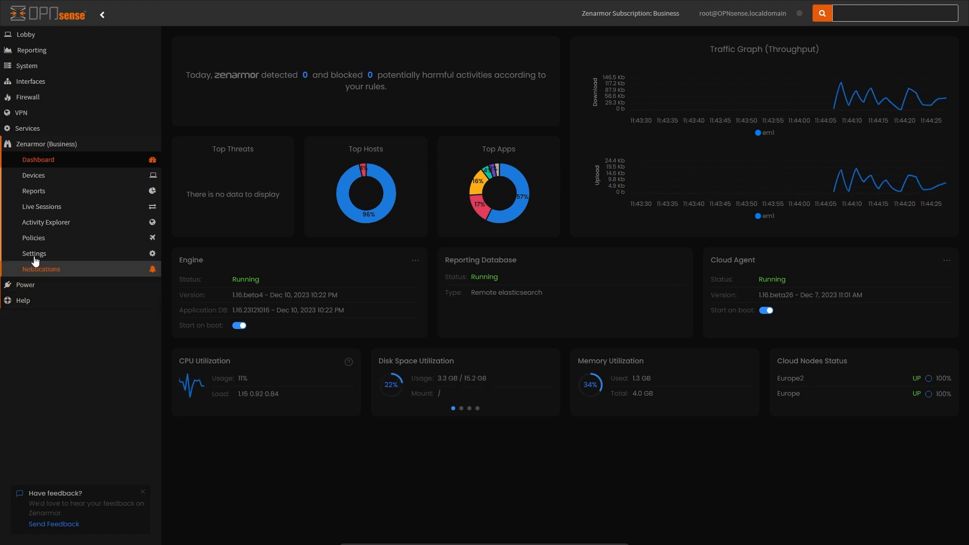
# - Show Zenarmor's Reporting & Data settings with Community ID Flow Hashing enabled
pyautogui.click(34, 253)
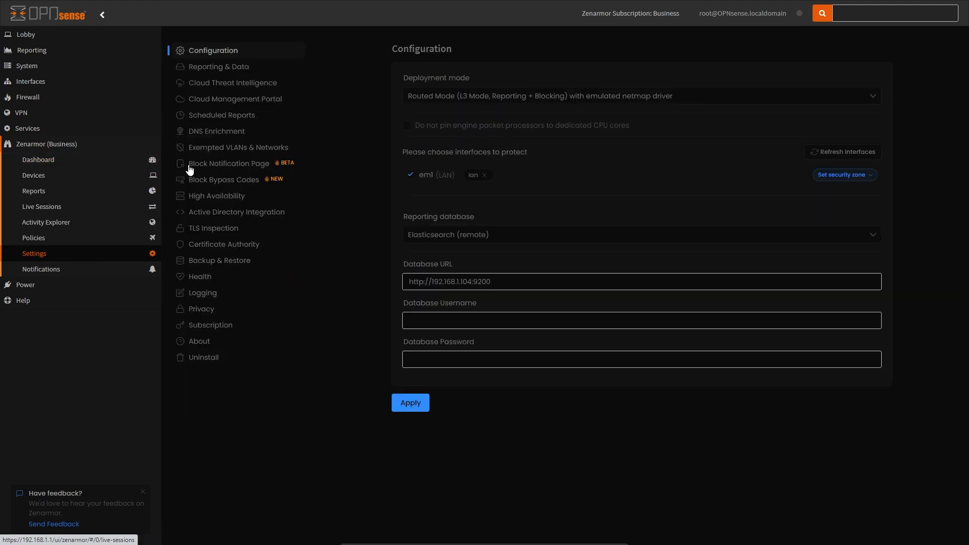
pyautogui.click(219, 67)
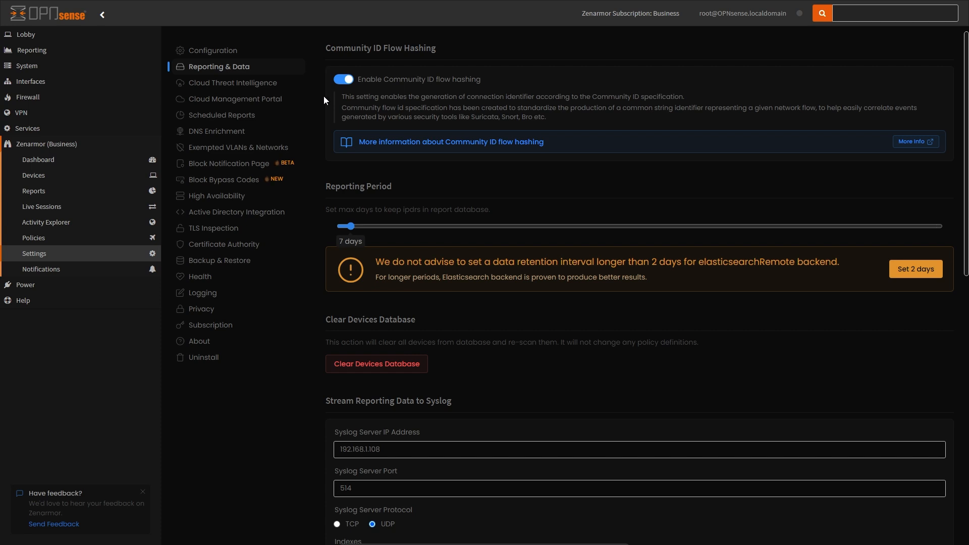
pyautogui.moveTo(376, 90)
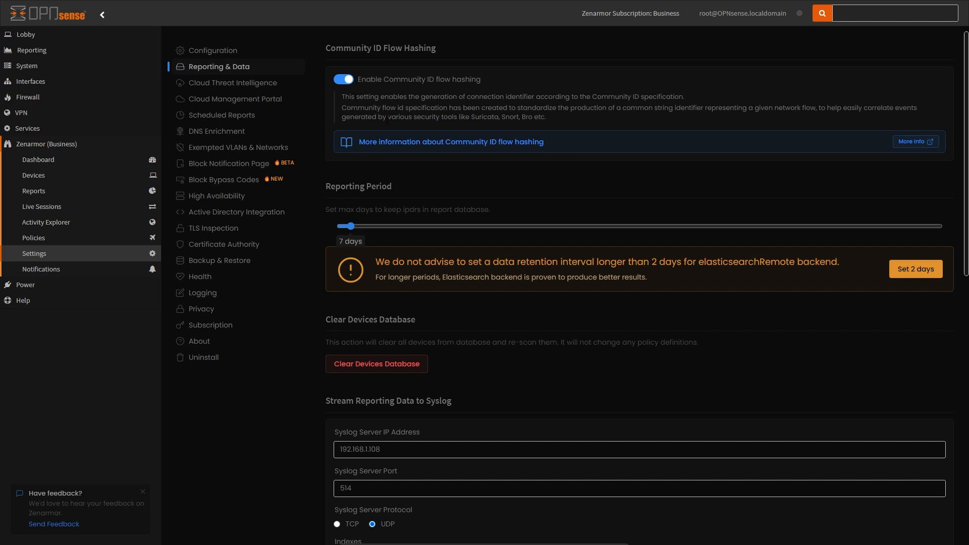
pyautogui.moveTo(653, 95)
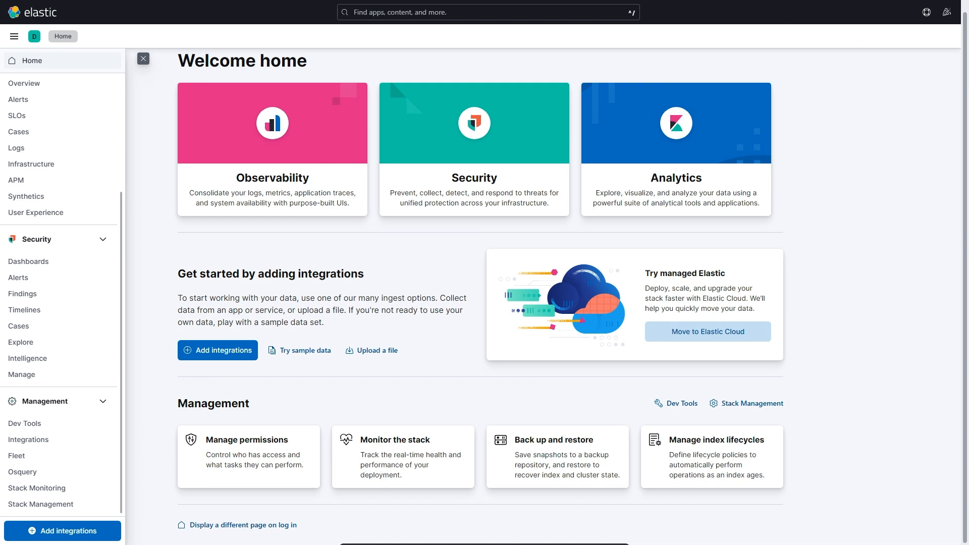
pyautogui.moveTo(16, 456)
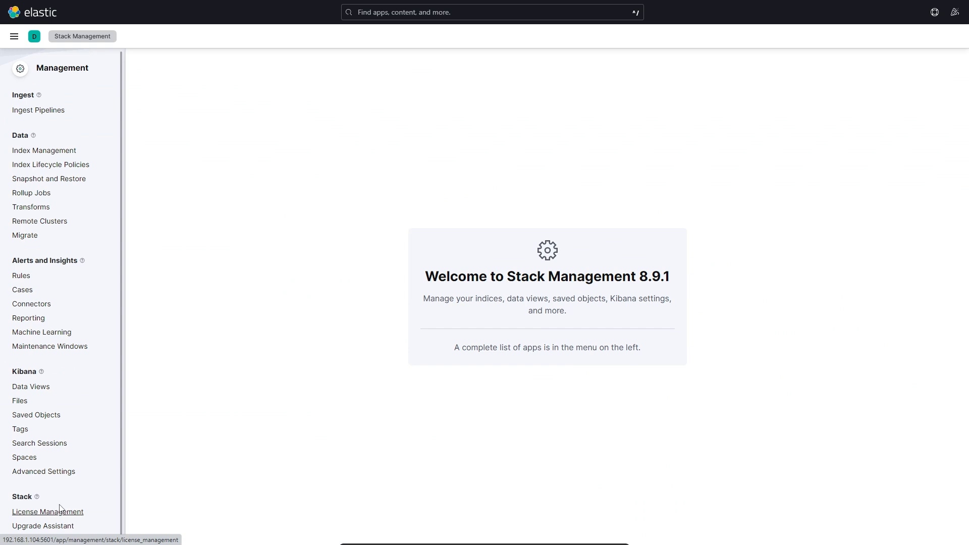
# - Start a new ingest pipeline from Stack Management, landing on the empty Name and Description fields
pyautogui.click(38, 110)
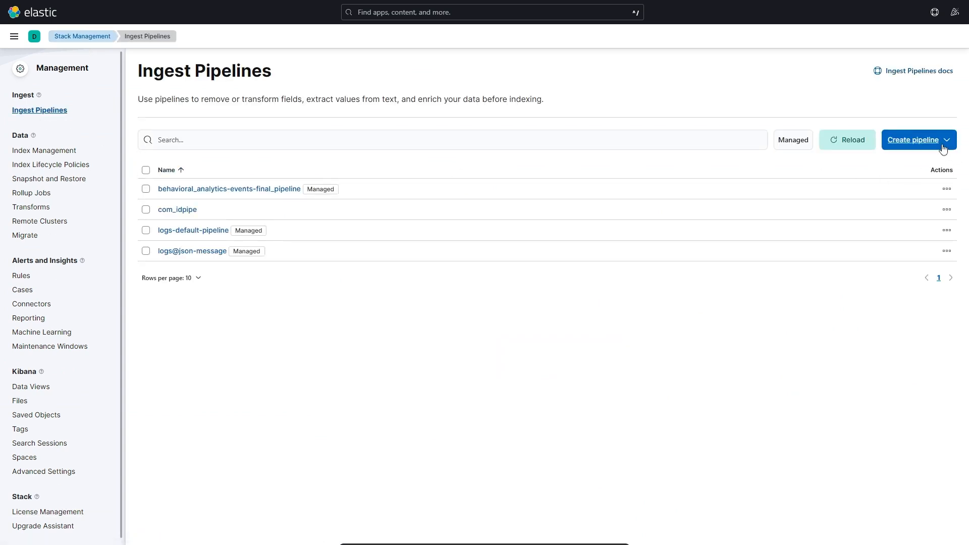
pyautogui.click(914, 139)
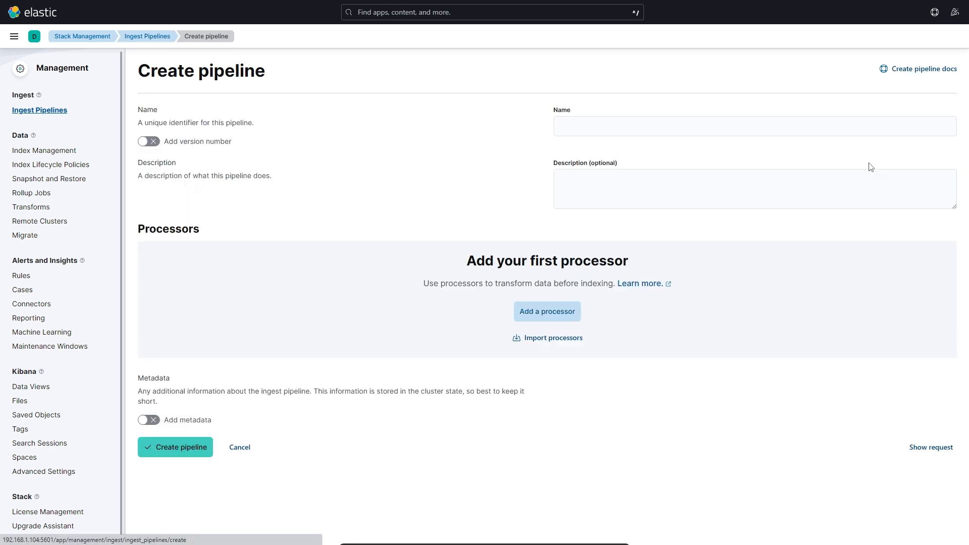
pyautogui.click(680, 126)
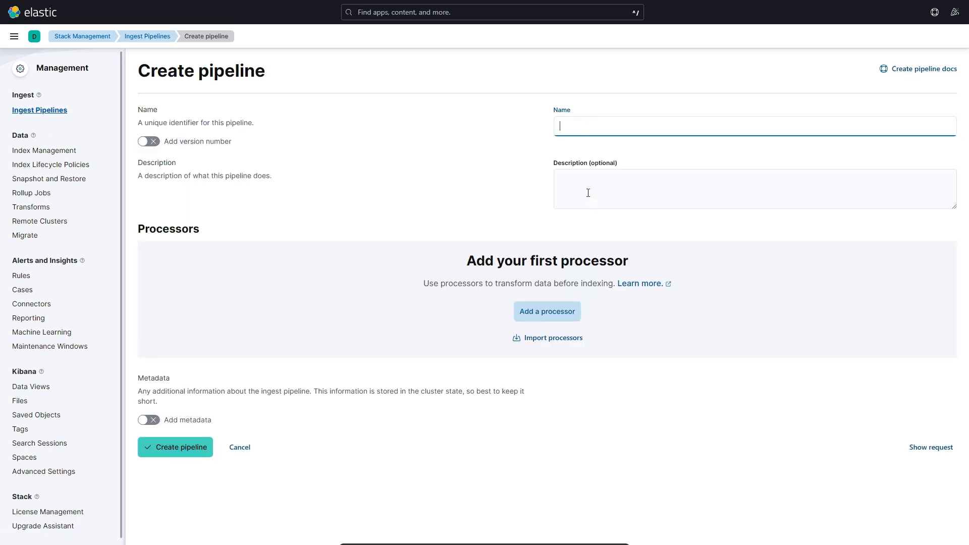
pyautogui.click(754, 189)
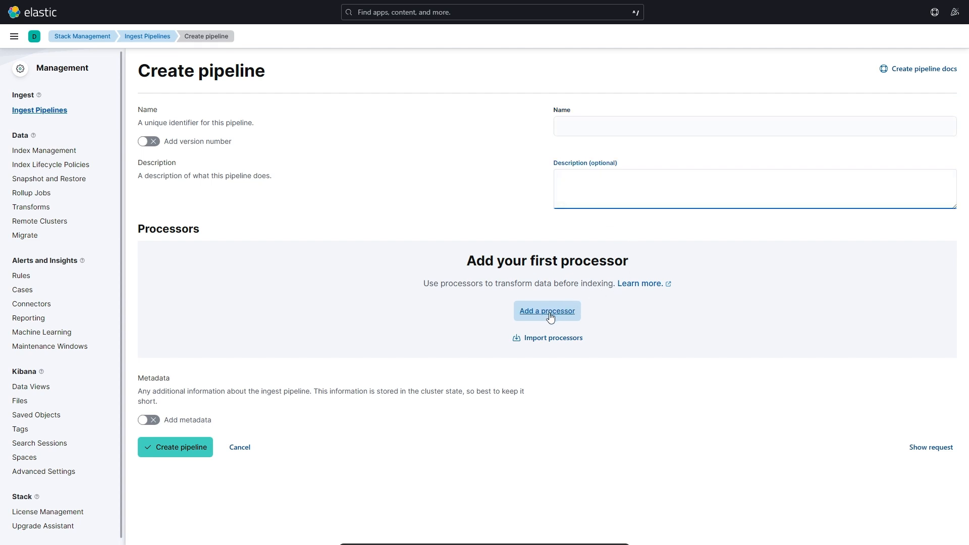
# - Add a Community ID processor to the pipeline, leaving source, destination and seed empty
pyautogui.click(547, 311)
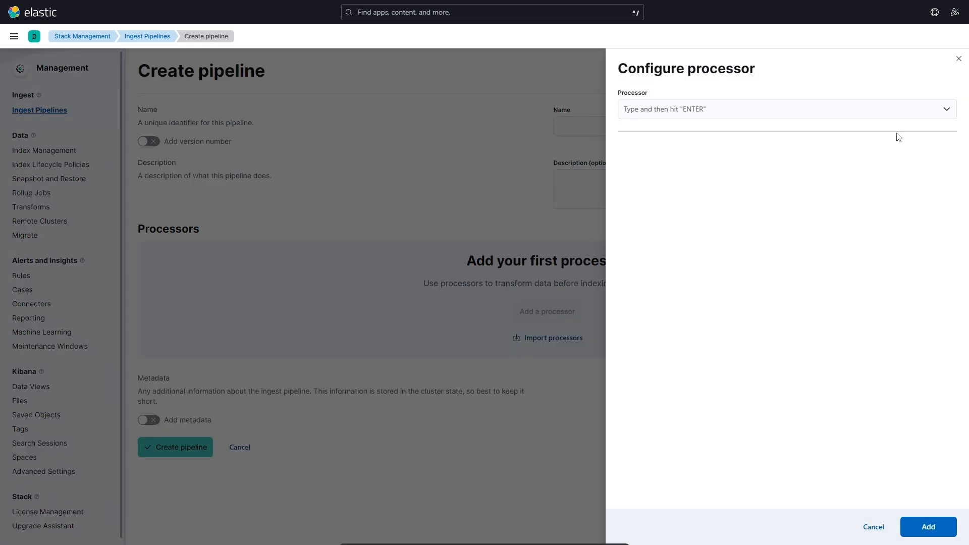
pyautogui.click(786, 109)
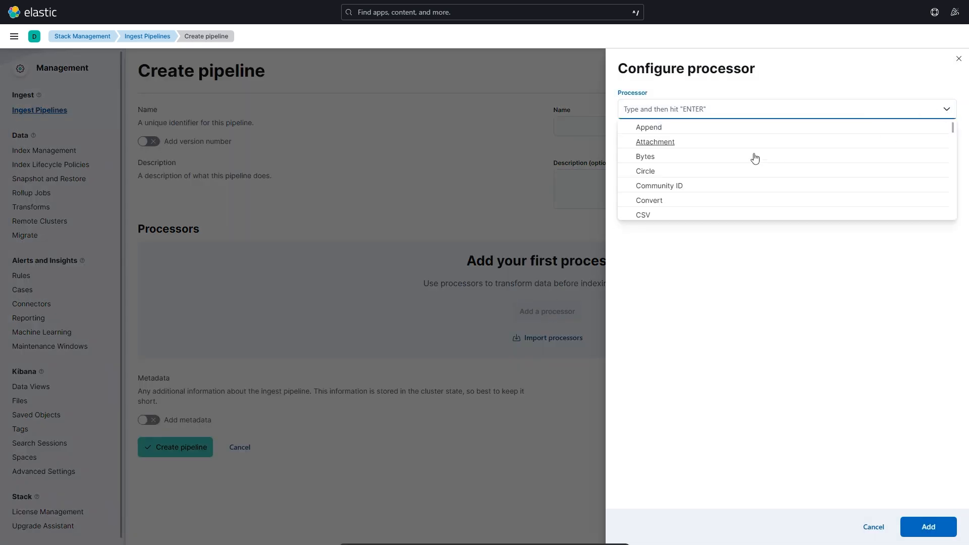
pyautogui.moveTo(659, 186)
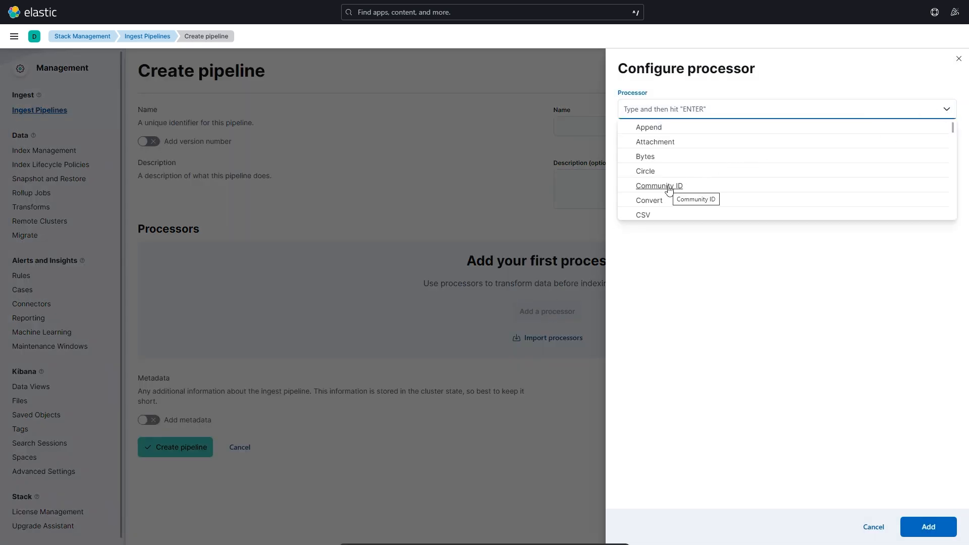
pyautogui.click(659, 186)
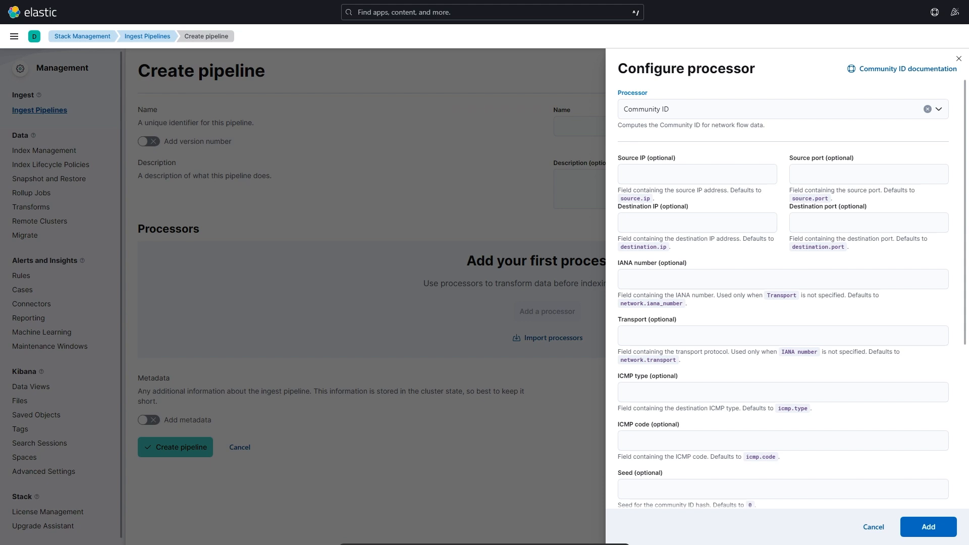
pyautogui.click(742, 109)
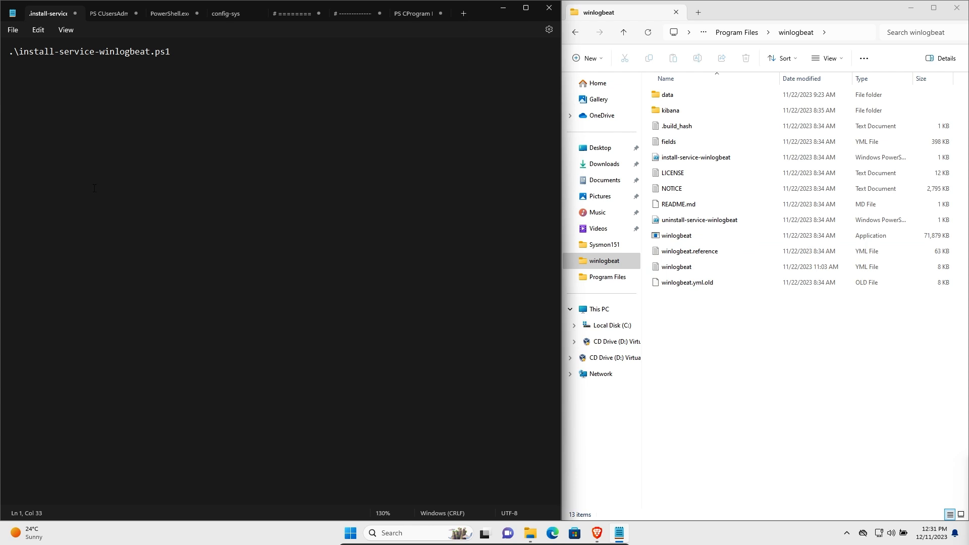
# - Show the PowerShell.exe note running install-service-winlogbeat.ps1 with unrestricted execution policy
pyautogui.doubleClick(167, 52)
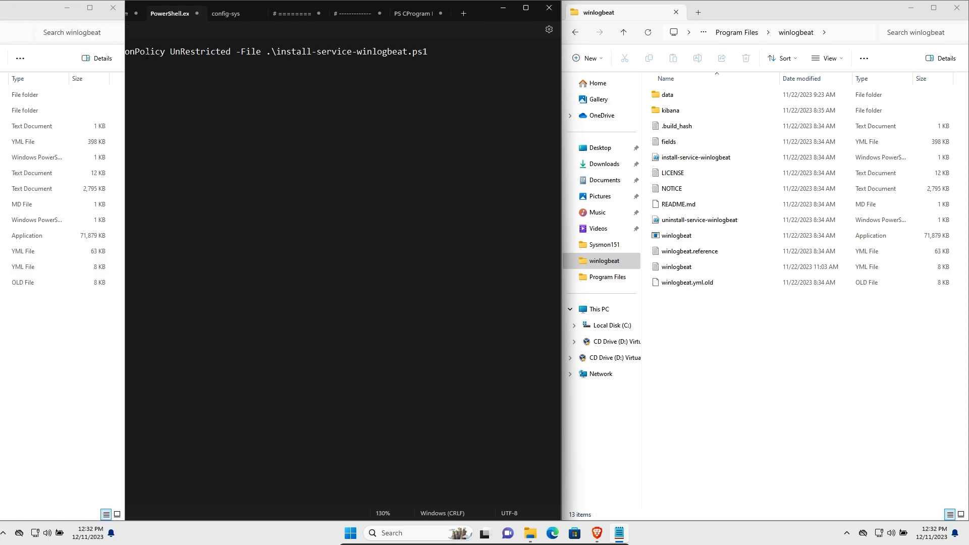
pyautogui.click(294, 13)
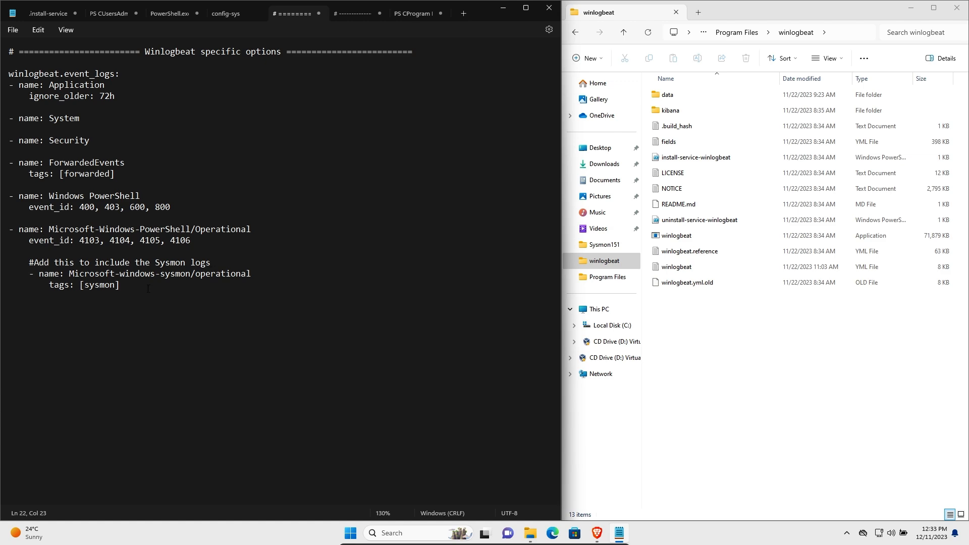
# - Show the Elasticsearch Output note naming the host address and the com_idpipe pipeline
pyautogui.click(352, 13)
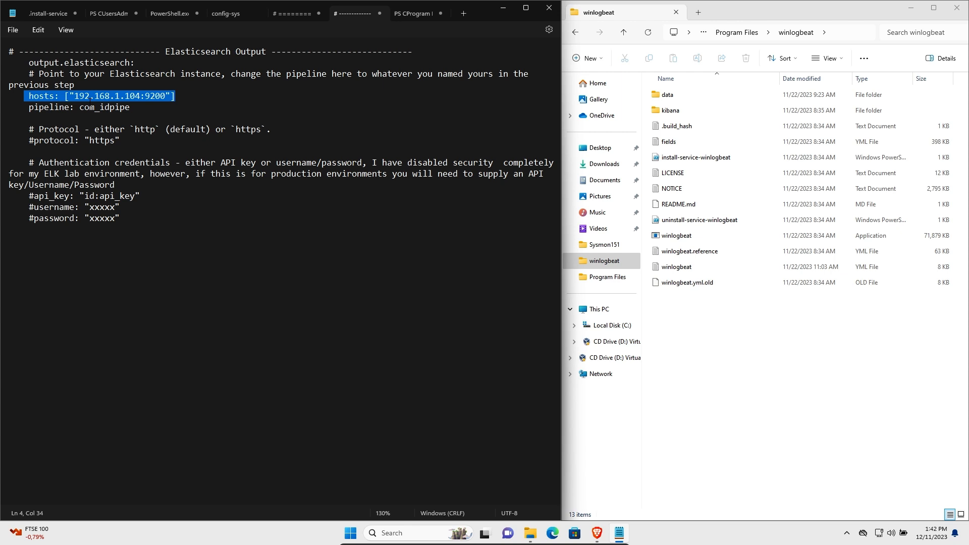
pyautogui.moveTo(156, 106)
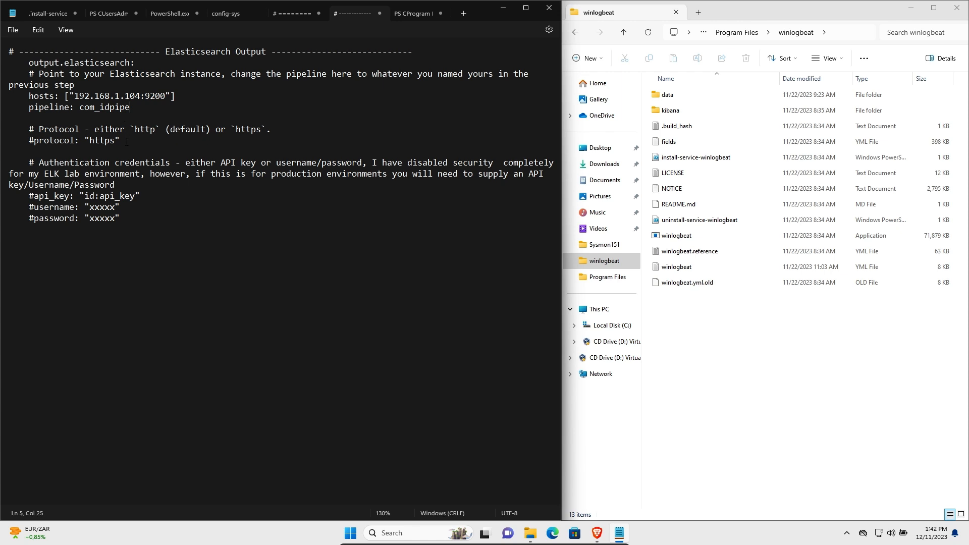
pyautogui.moveTo(256, 132)
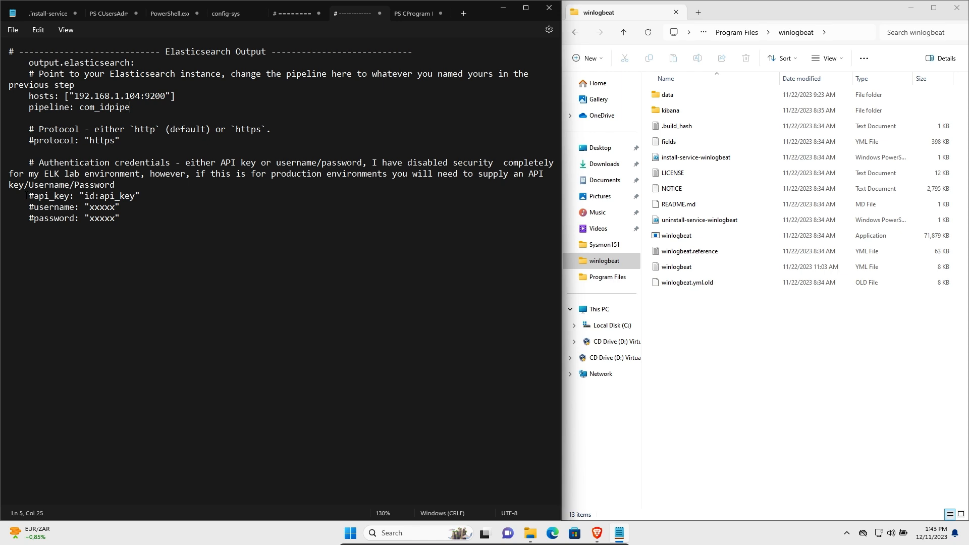
# - Show the PS C:\Program Files note with the winlogbeat test config and service start commands
pyautogui.tripleClick(81, 195)
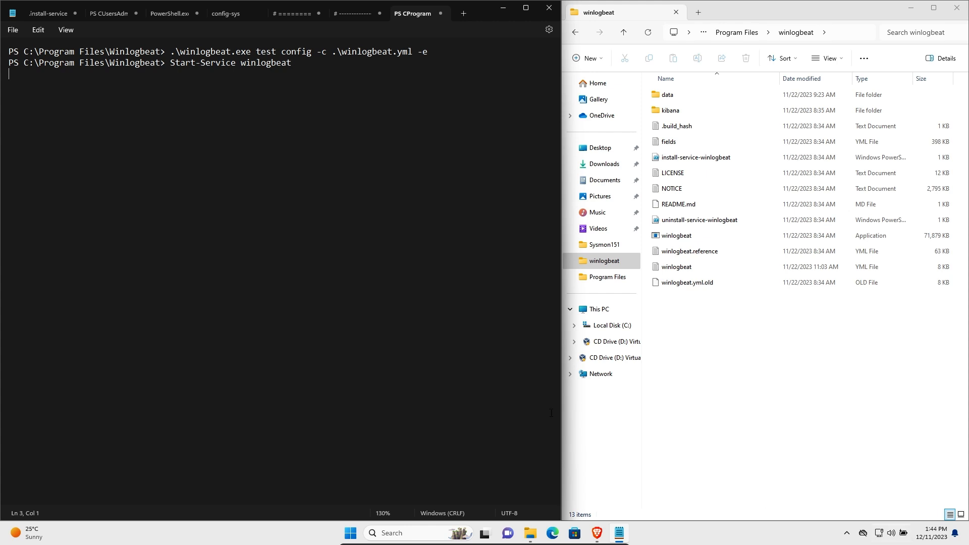
# - Highlight the .\winlogbeat.exe test config line for copying
pyautogui.moveTo(170, 51); pyautogui.dragTo(346, 52)
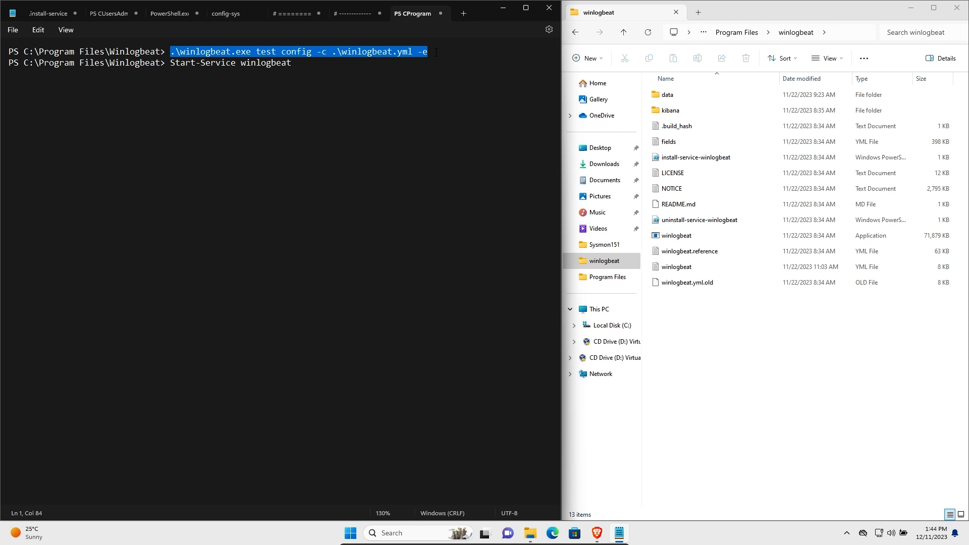
pyautogui.moveTo(340, 96)
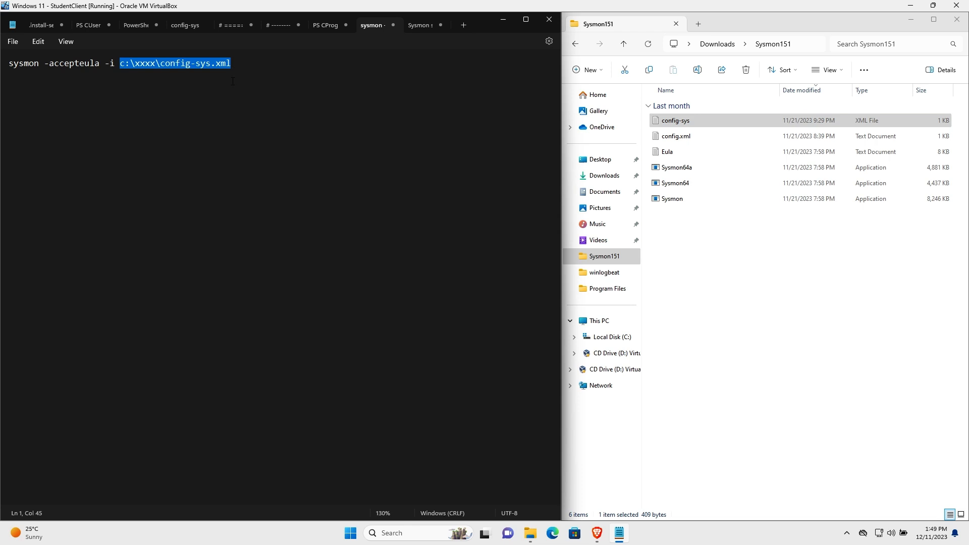
pyautogui.moveTo(367, 188)
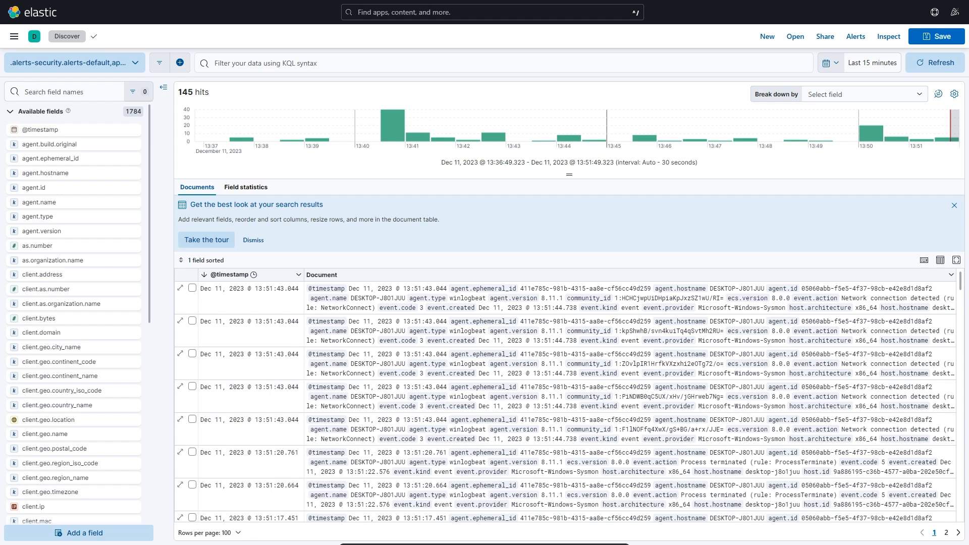
pyautogui.moveTo(471, 74)
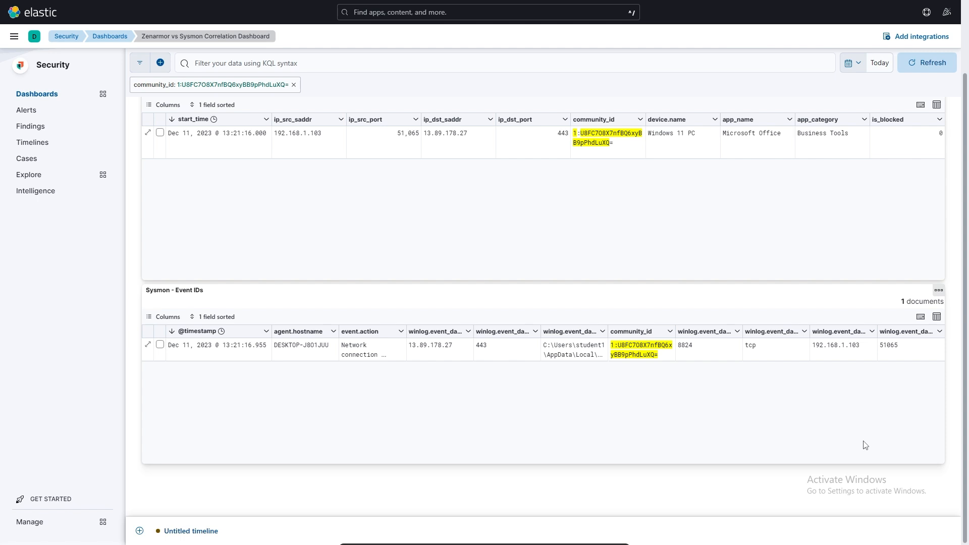
pyautogui.moveTo(795, 294)
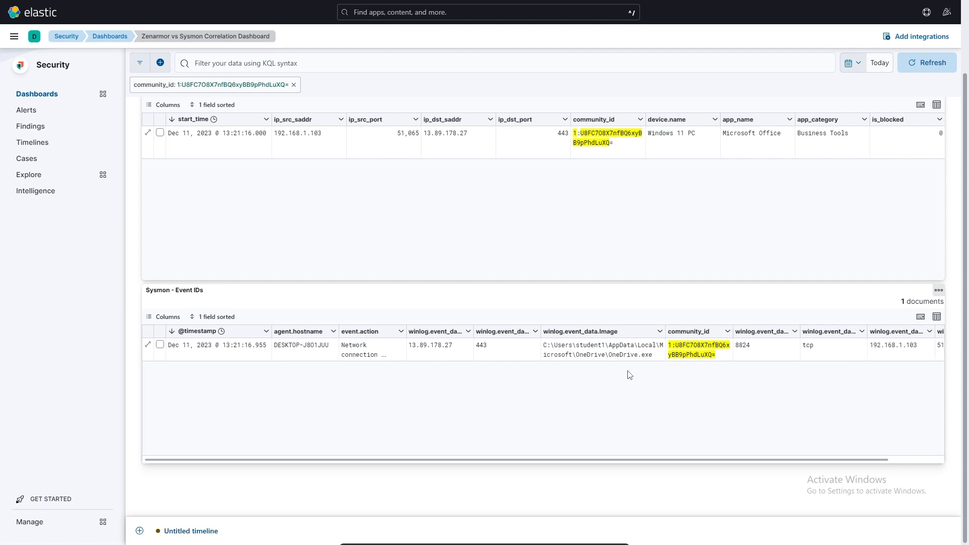
pyautogui.moveTo(629, 355)
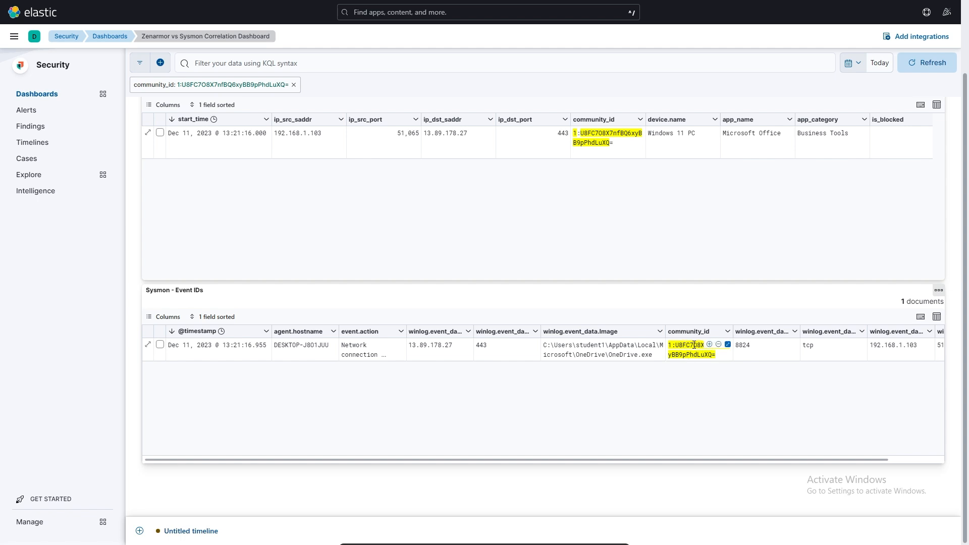
pyautogui.moveTo(684, 353)
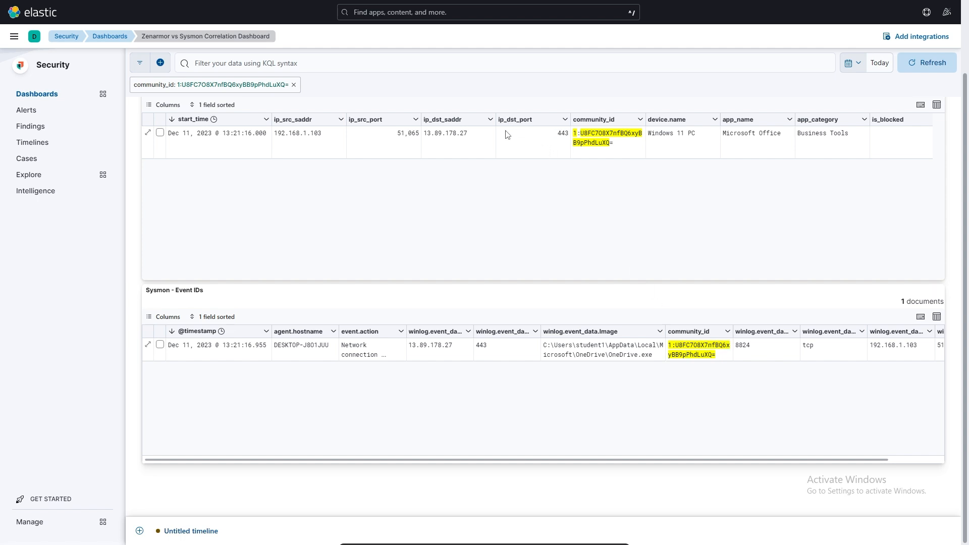
pyautogui.moveTo(600, 163)
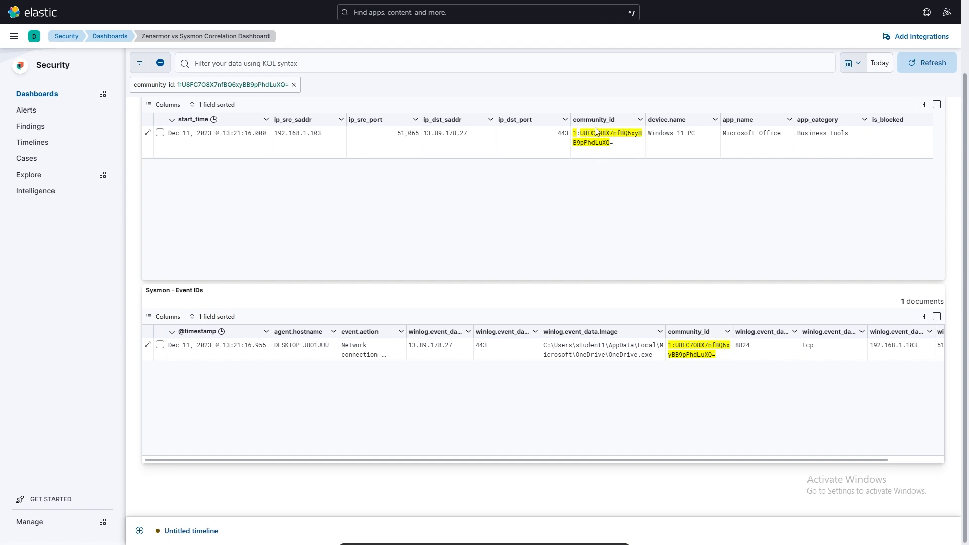
pyautogui.moveTo(710, 147)
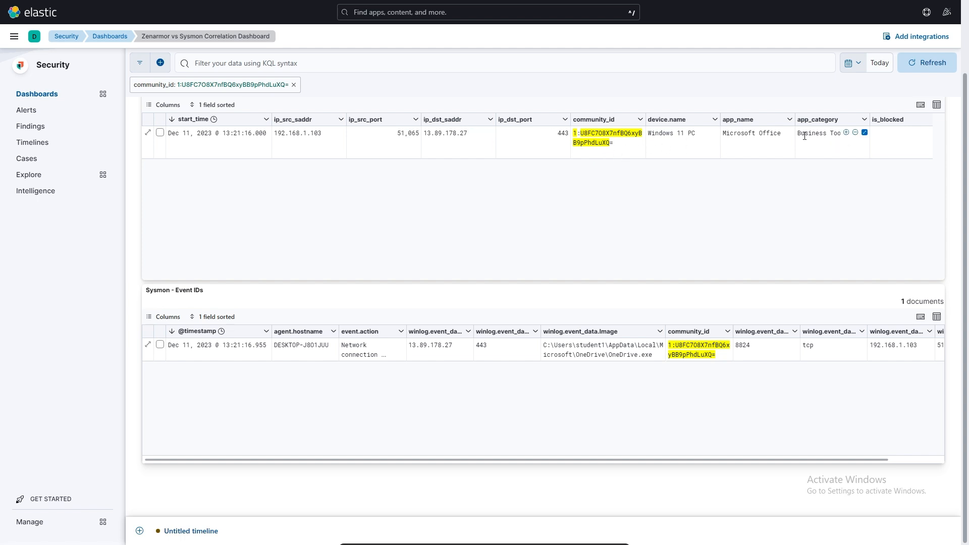
pyautogui.moveTo(836, 142)
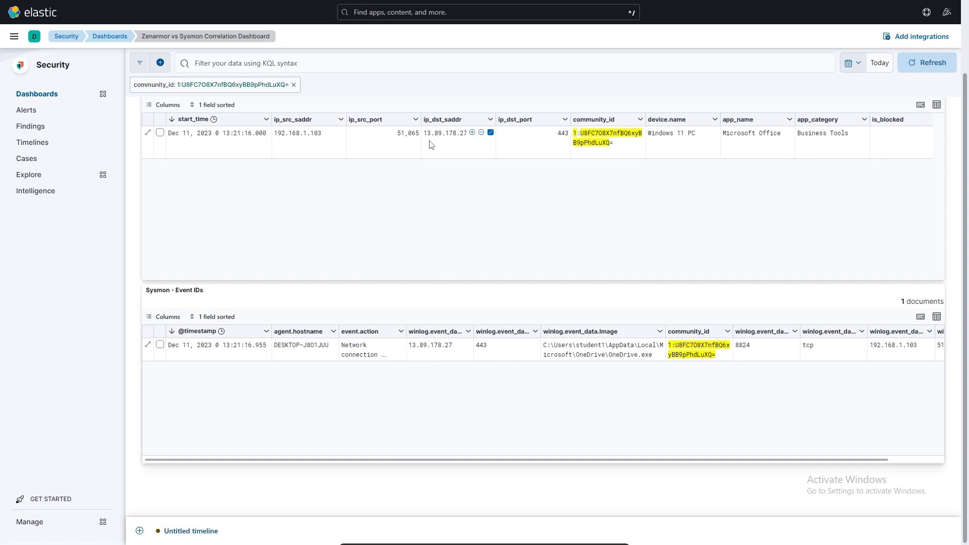
pyautogui.moveTo(463, 146)
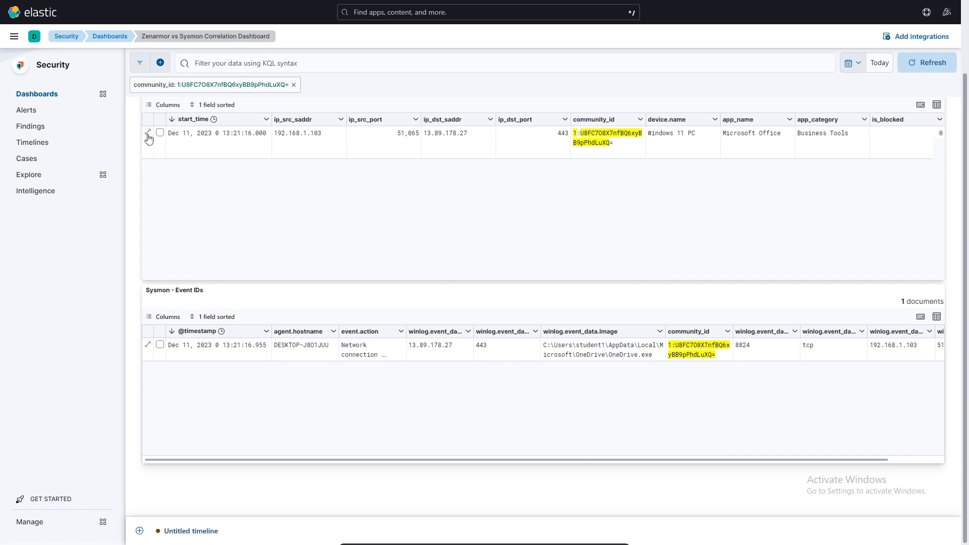
pyautogui.click(148, 134)
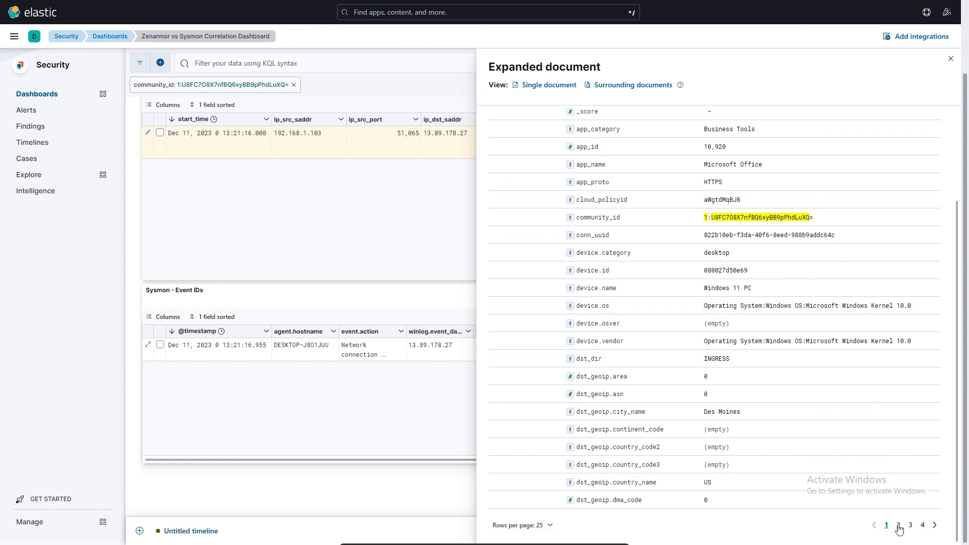
pyautogui.click(899, 526)
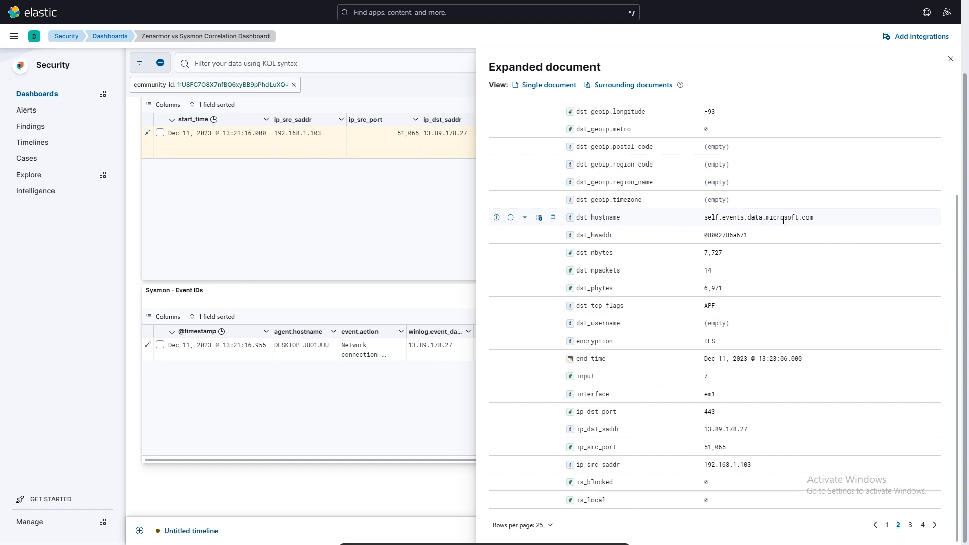
pyautogui.moveTo(810, 218)
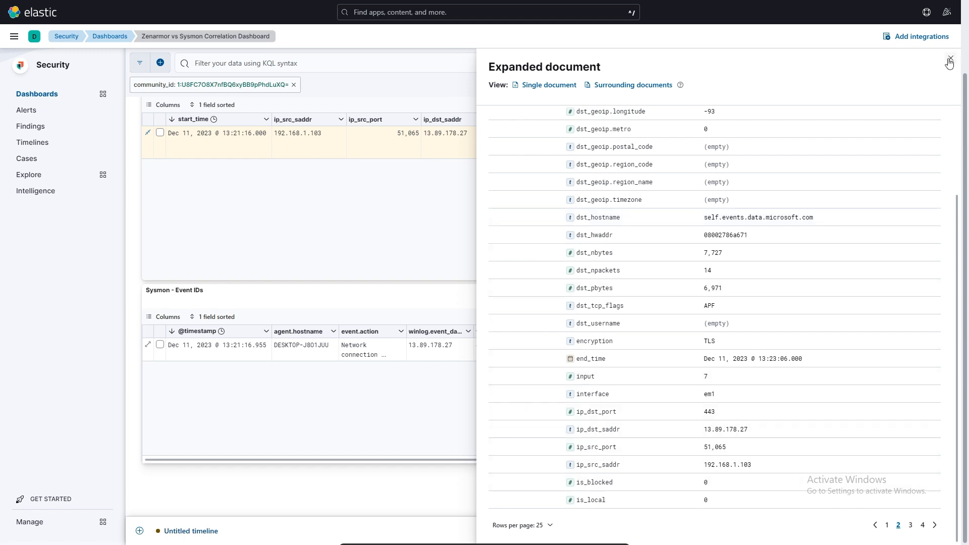
pyautogui.click(948, 62)
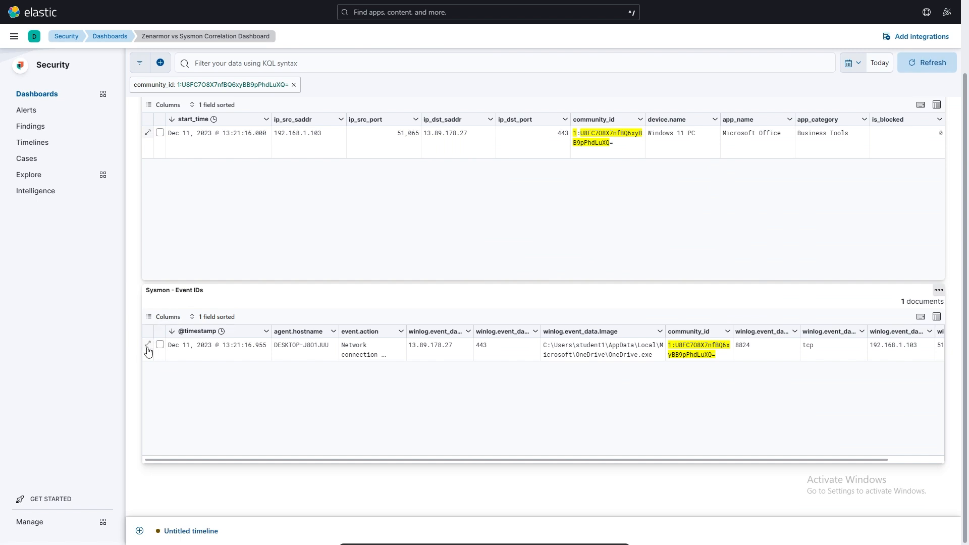
# - Expand the Sysmon OneDrive.exe event and pick out DestinationIp 13.89.178.27 on port 443
pyautogui.click(148, 345)
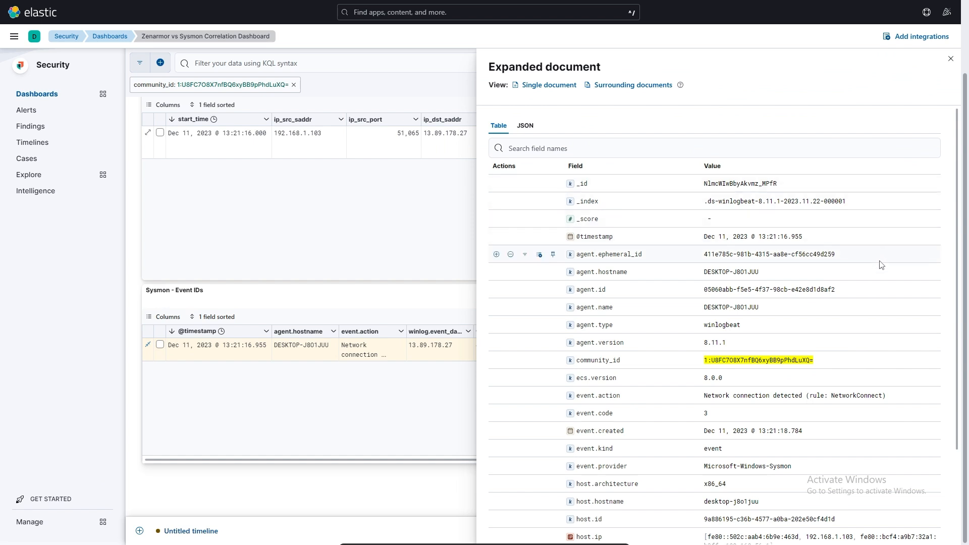
pyautogui.moveTo(675, 327)
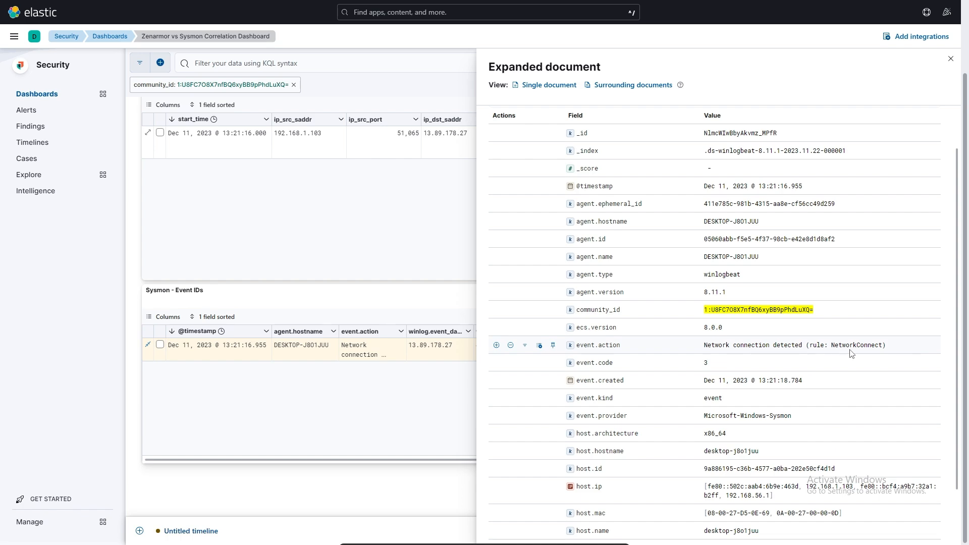
pyautogui.scroll(-3)
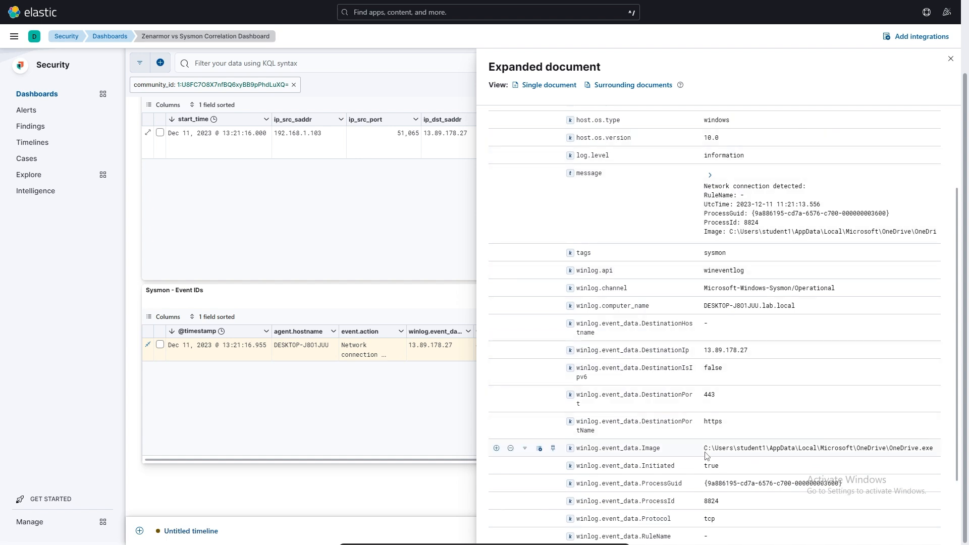
pyautogui.moveTo(918, 457)
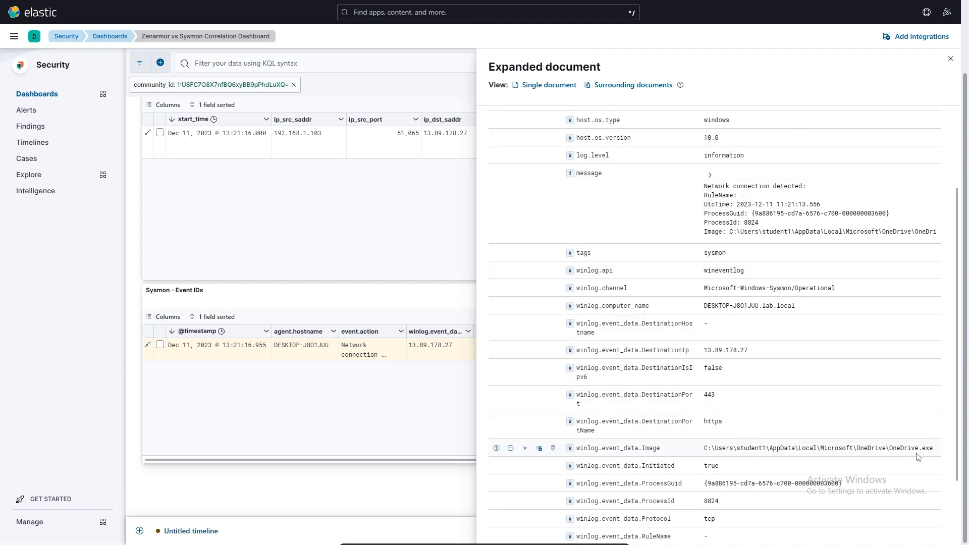
pyautogui.moveTo(915, 458)
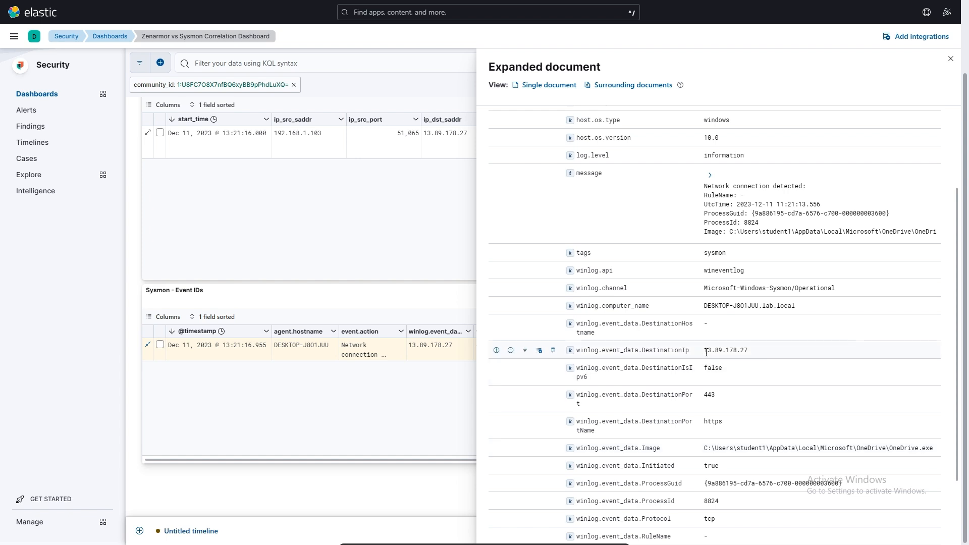
pyautogui.doubleClick(725, 350)
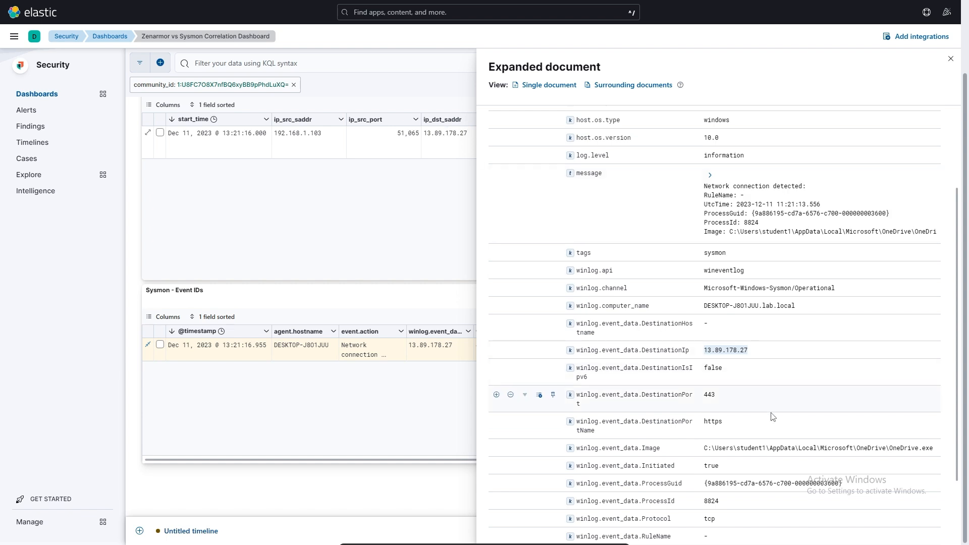
# - Close the Expanded document flyout to return to the community_id correlation dashboard
pyautogui.click(950, 59)
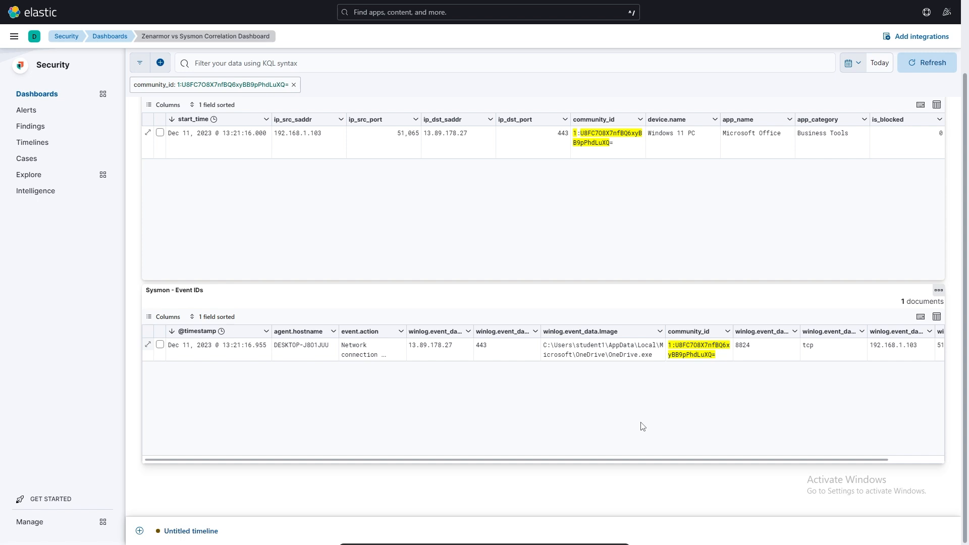
pyautogui.moveTo(658, 426)
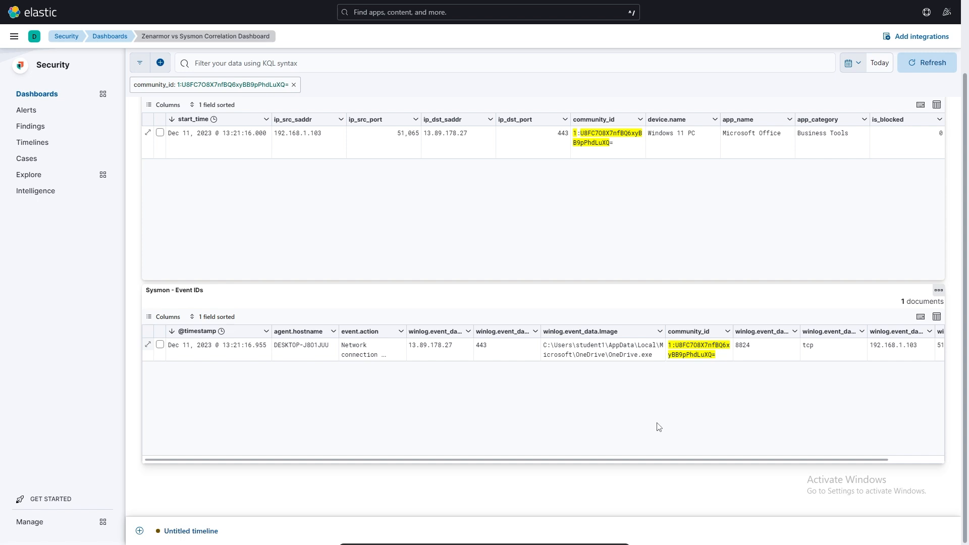
pyautogui.moveTo(641, 368)
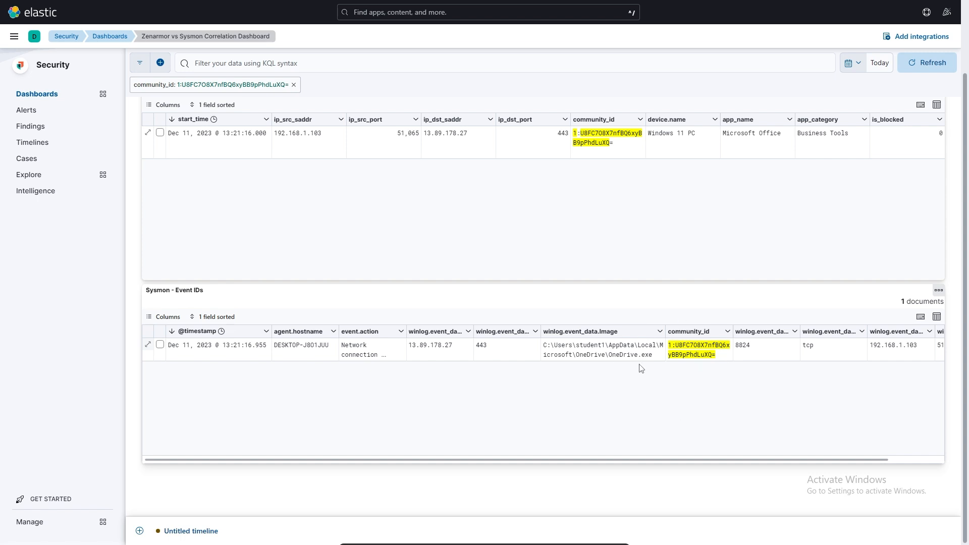